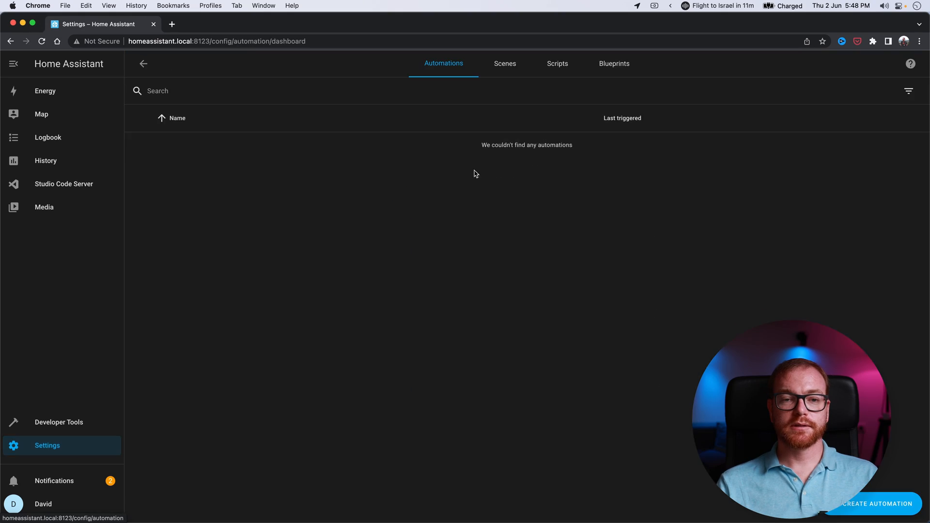
Create a scene with the Studio Godox Light switched off and save it.
click(505, 63)
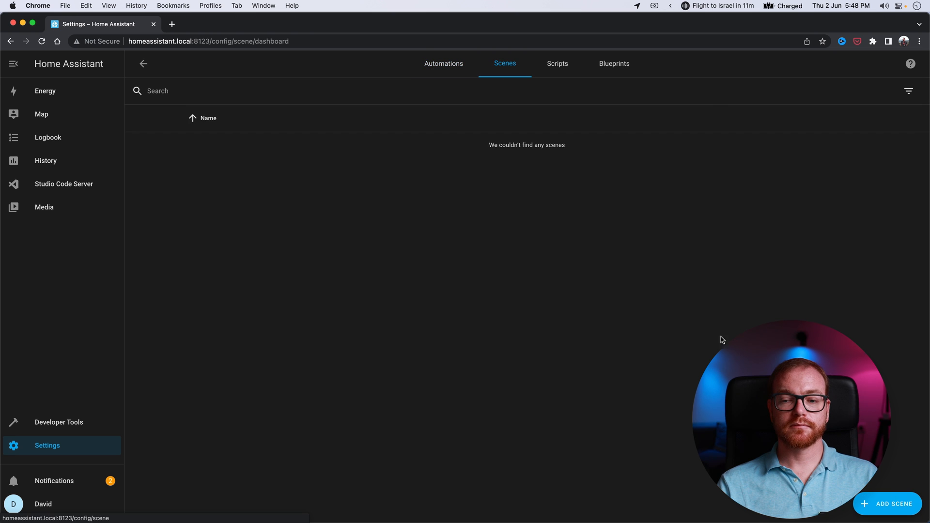
click(888, 504)
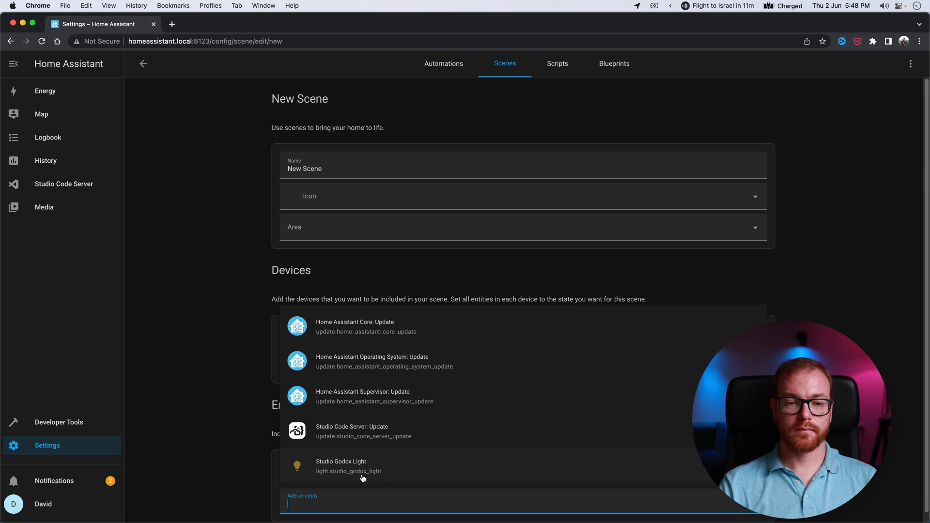
scroll(down, 3)
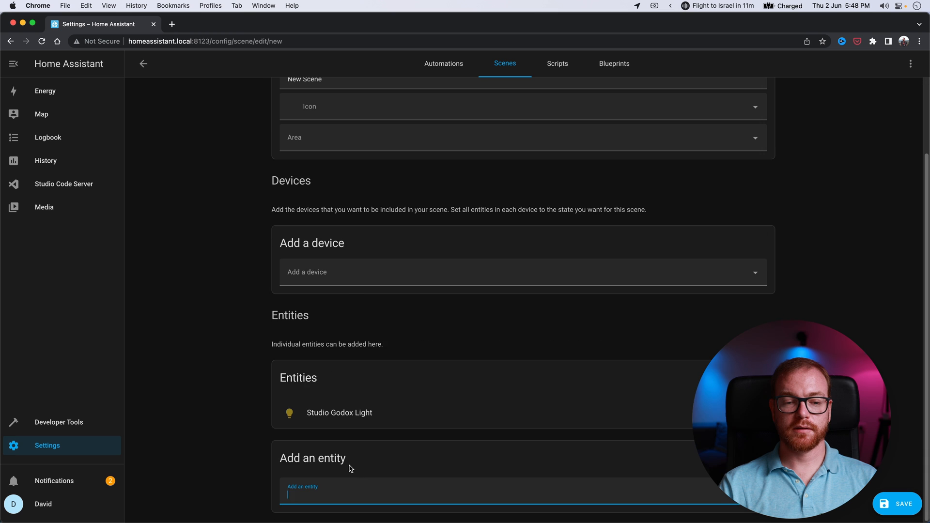
click(340, 413)
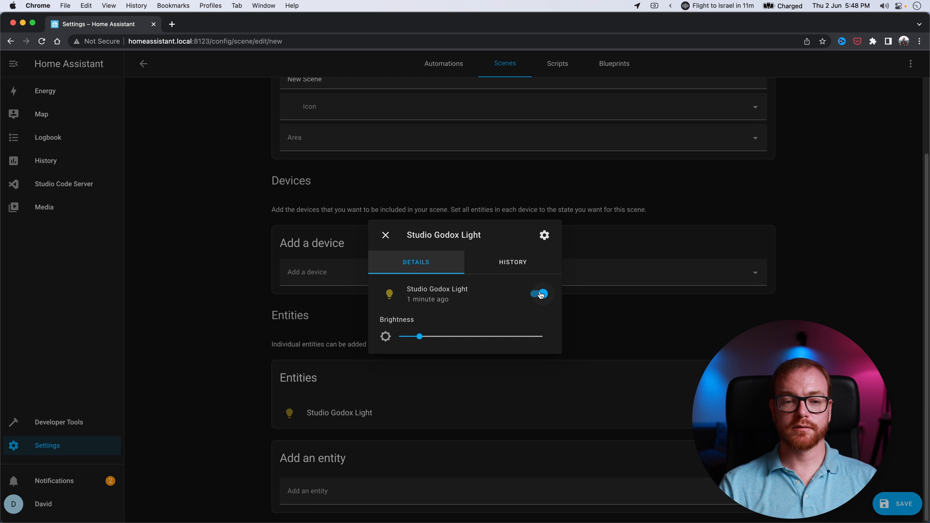
click(539, 295)
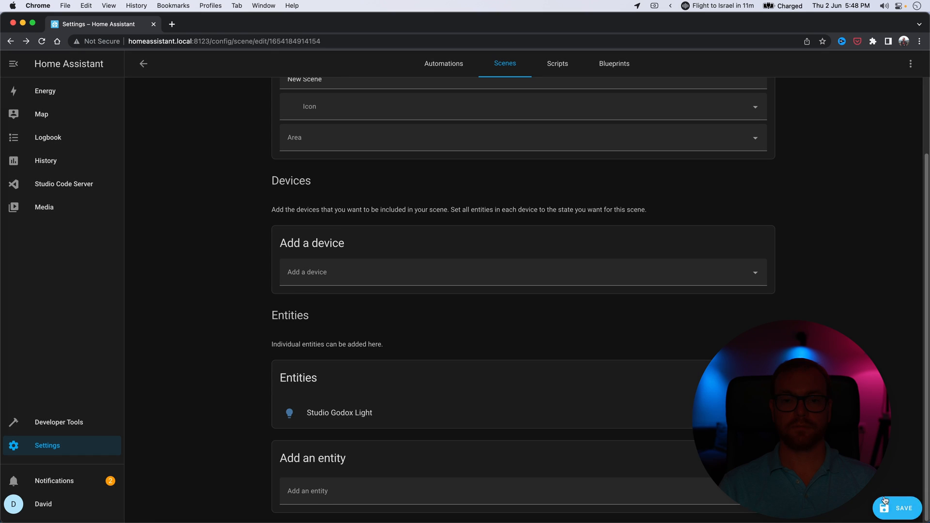
click(900, 508)
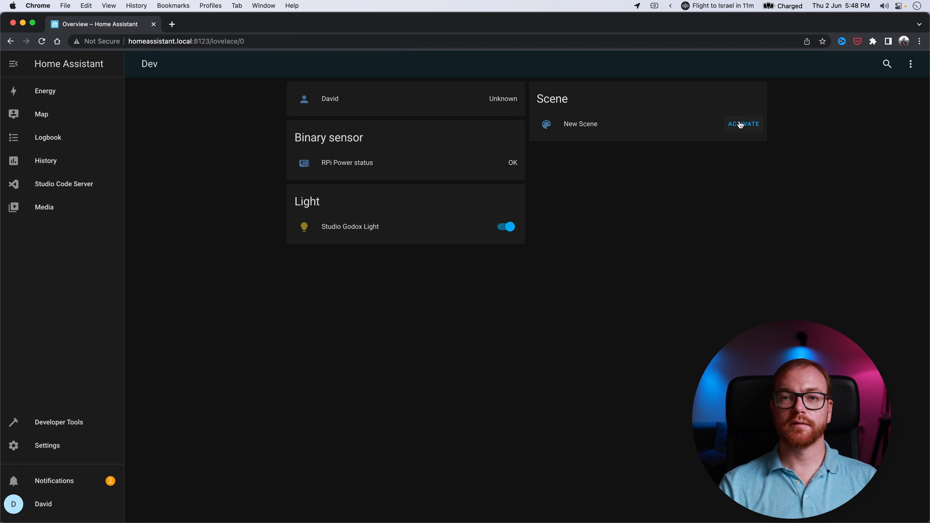
Activate New Scene to turn off the Studio Godox Light, then turn it back on.
click(505, 227)
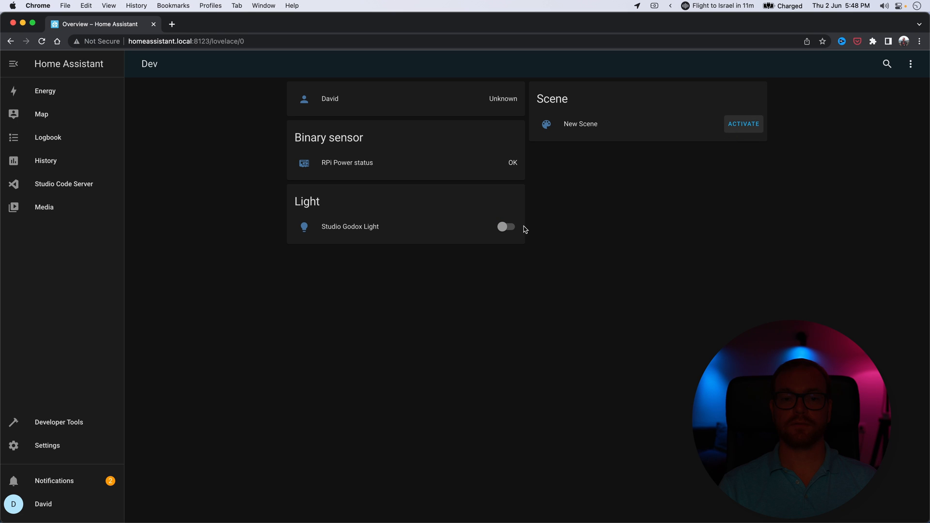
click(506, 227)
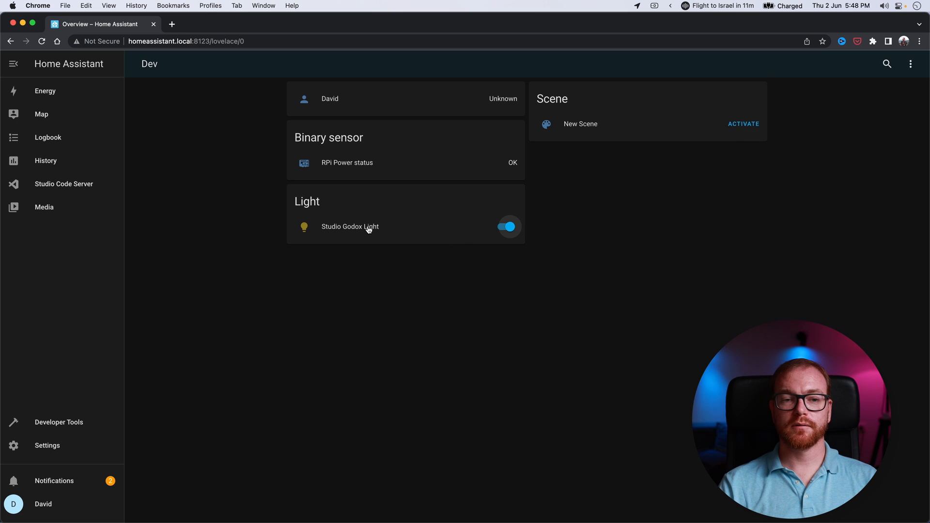
mouse_move(236, 202)
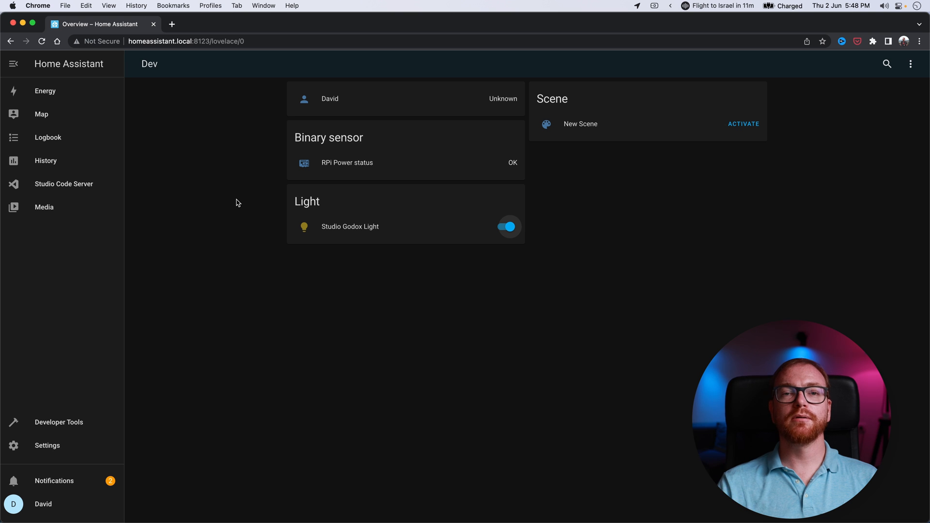